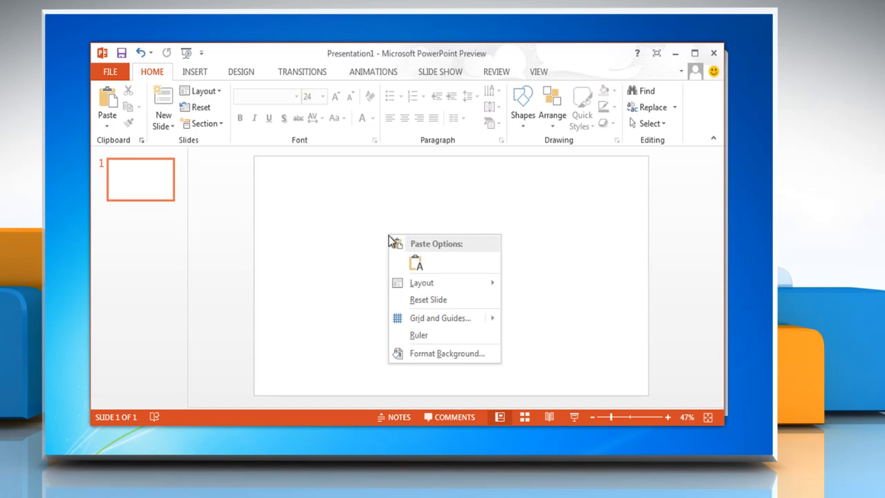
click(415, 262)
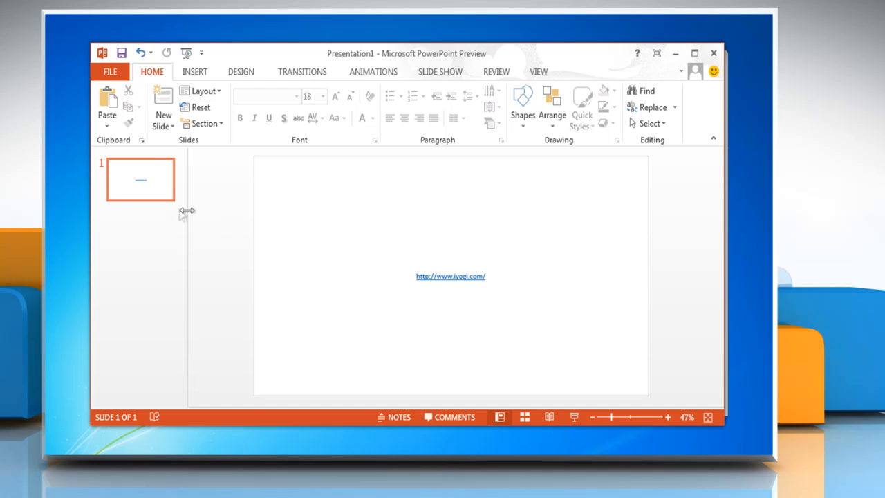
click(162, 107)
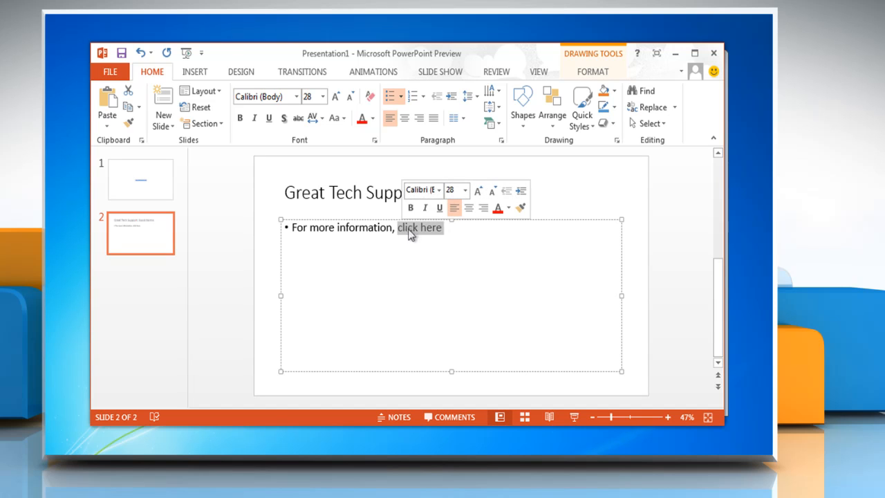
- Right-click the words 'click here' on slide 2 to show their options
right_click(409, 229)
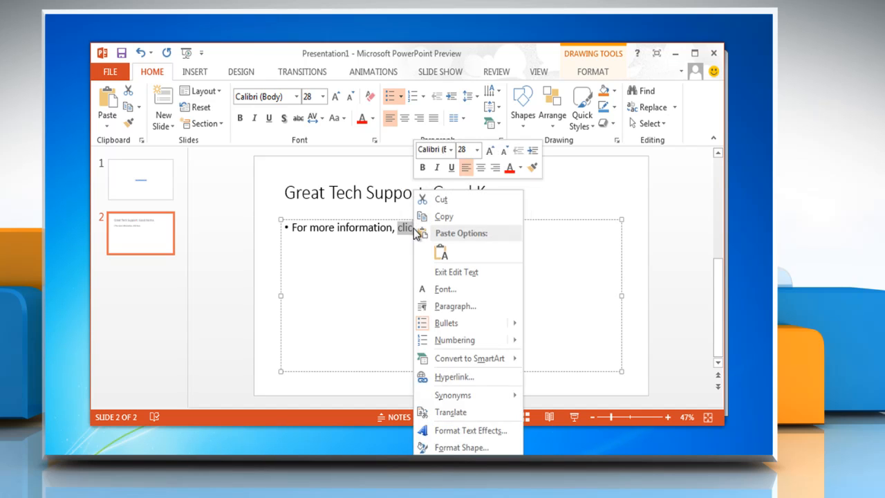
mouse_move(431, 252)
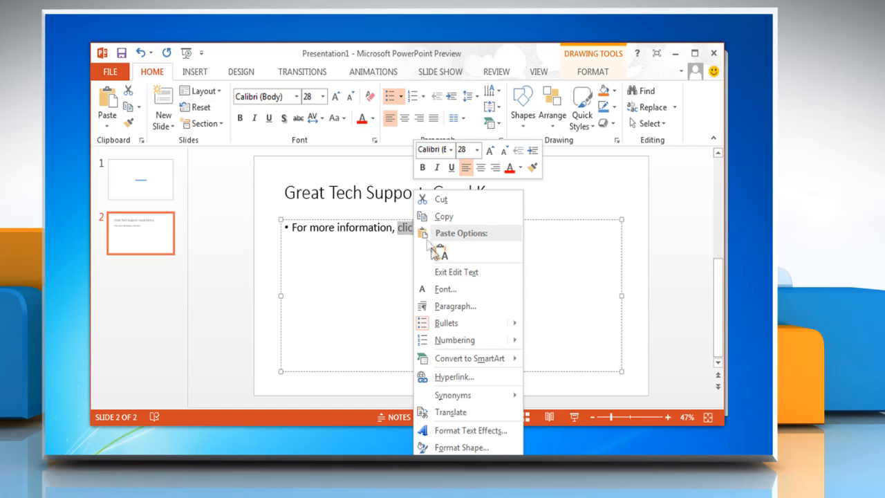
mouse_move(454, 377)
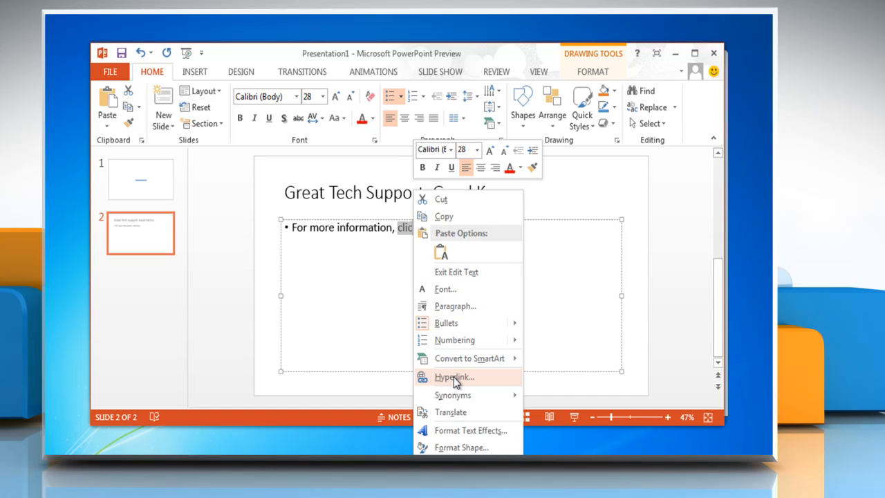
click(454, 377)
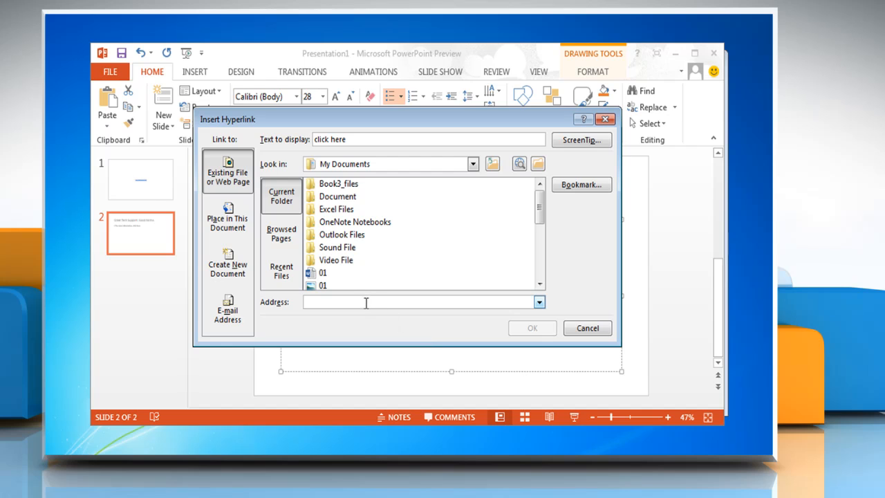
right_click(360, 301)
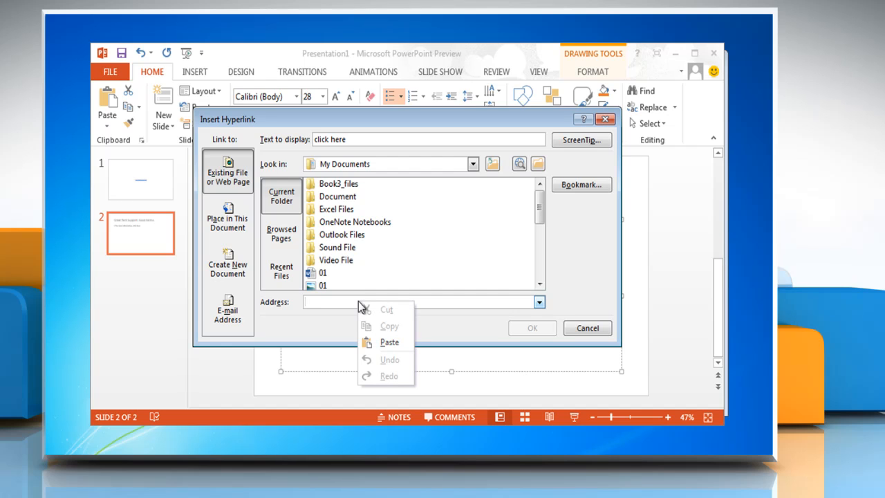
click(389, 342)
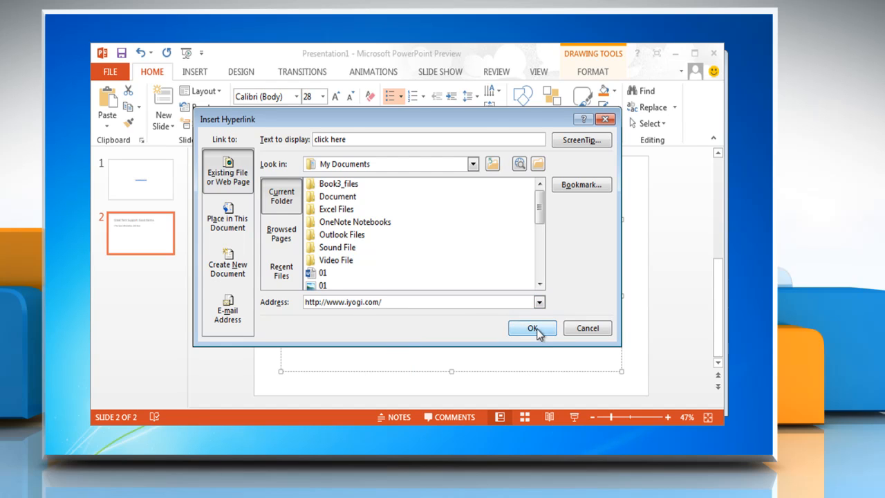
click(532, 328)
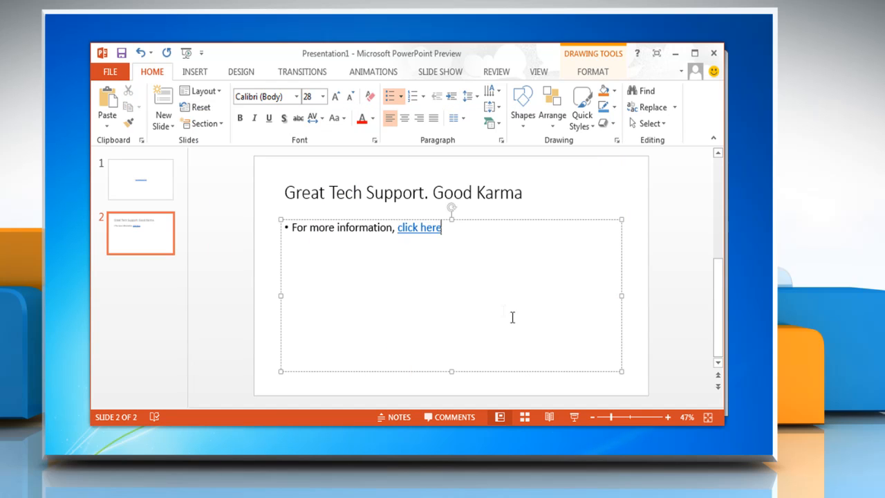
- Follow the 'click here' link to load the iYogi website in Firefox
click(418, 226)
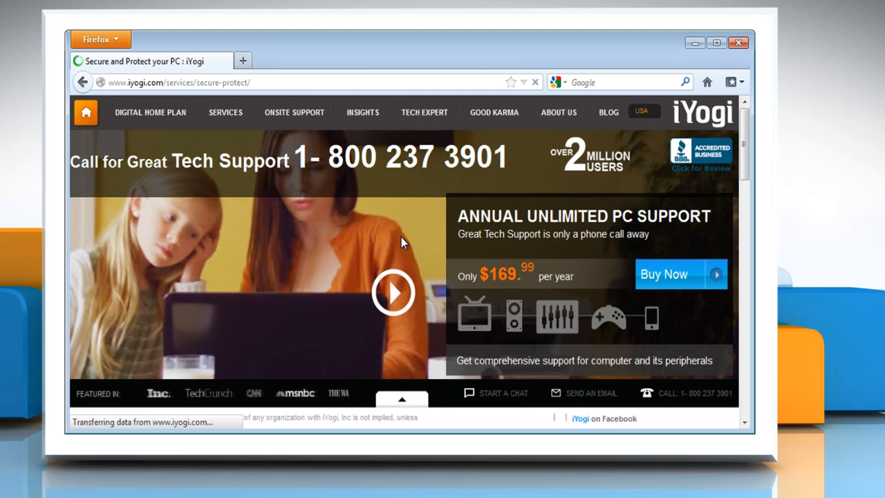